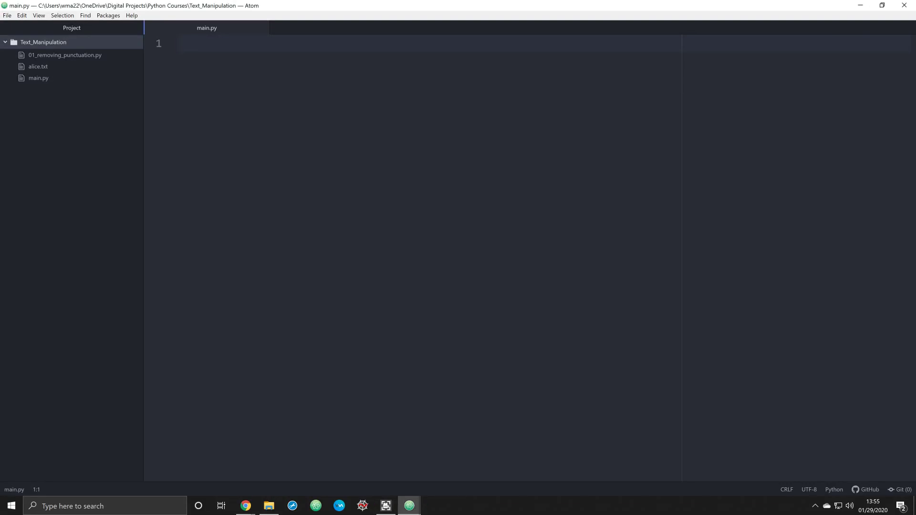
# Open alice.txt from the Project tree in a split pane to the right of main.py.
pyautogui.click(205, 44)
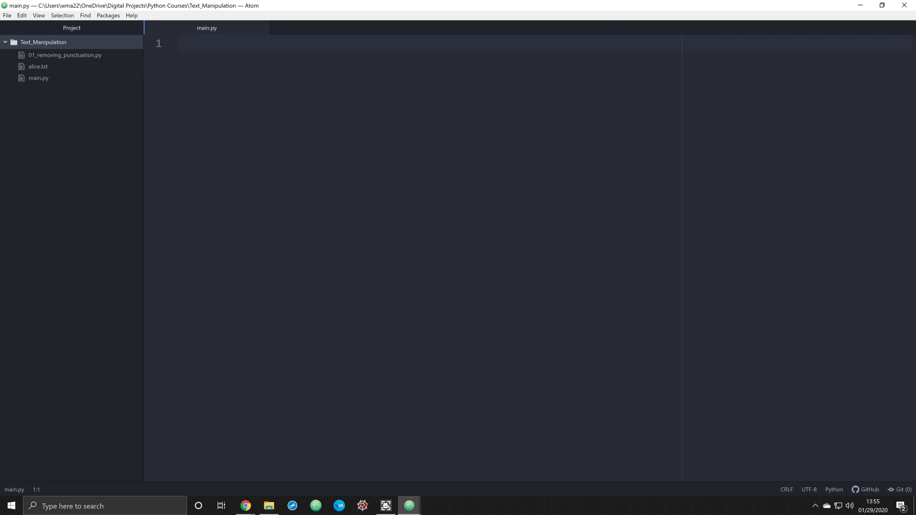
pyautogui.click(180, 44)
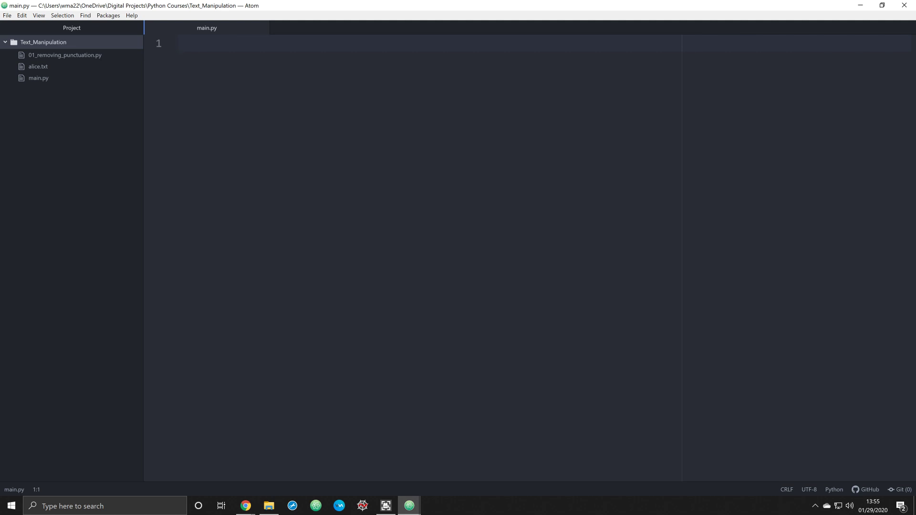
pyautogui.click(179, 43)
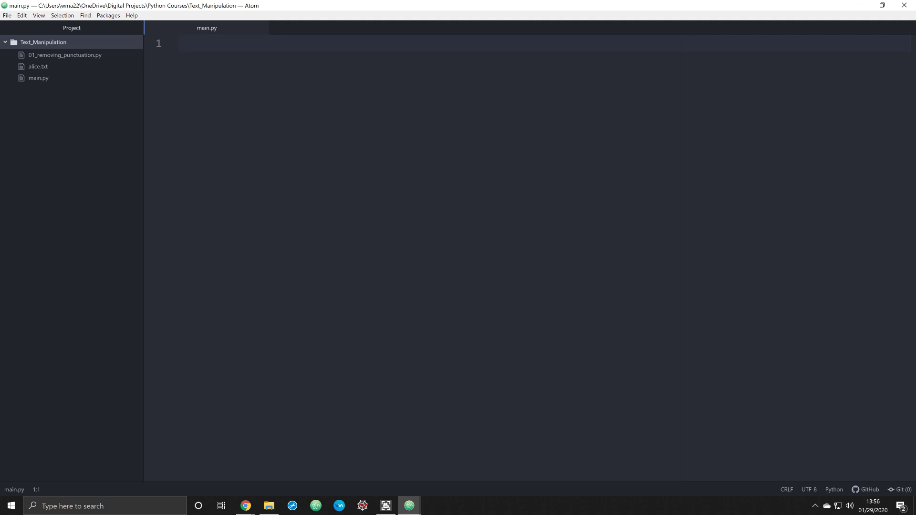
pyautogui.click(179, 44)
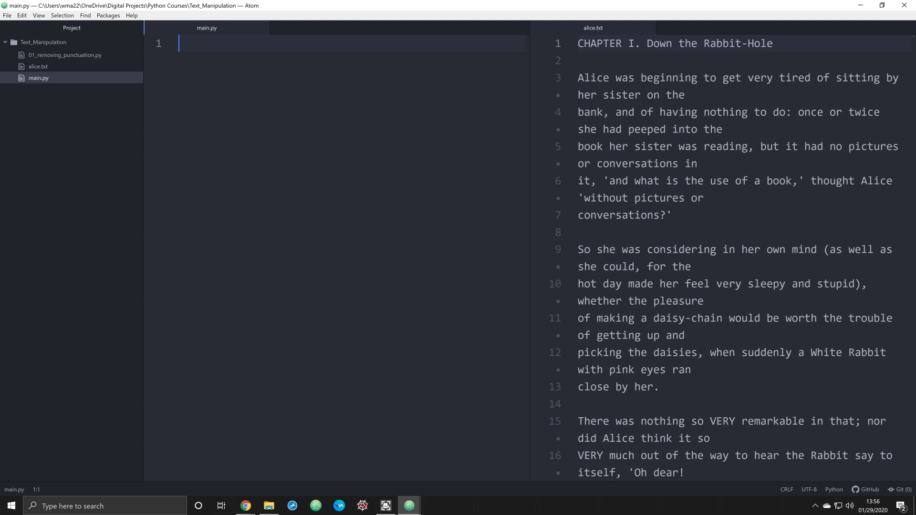
pyautogui.click(39, 66)
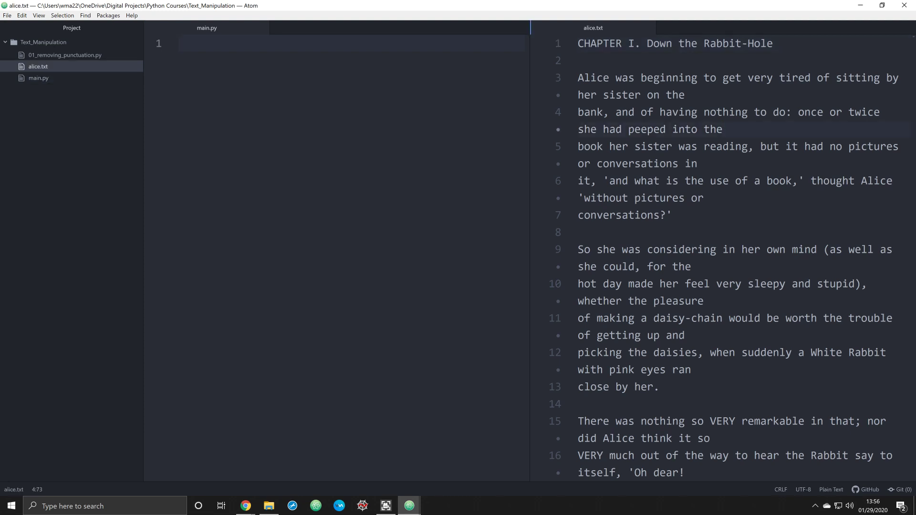
pyautogui.click(39, 78)
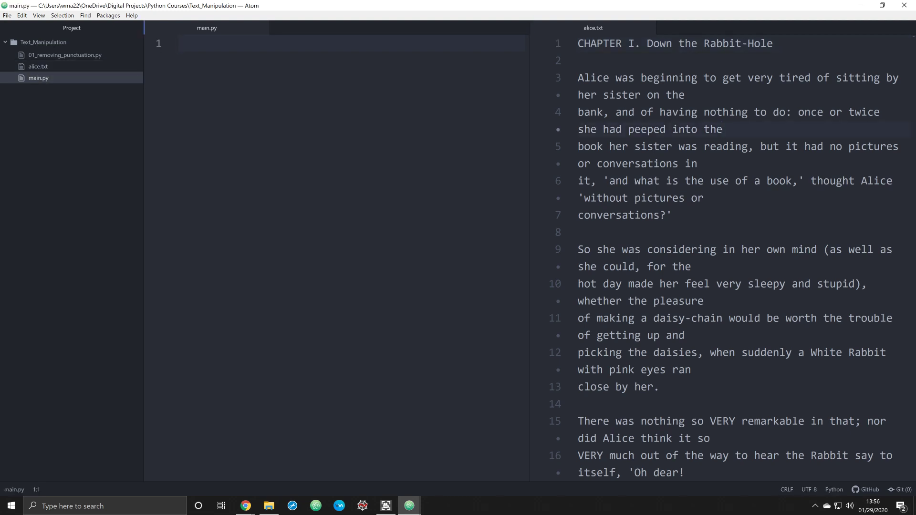
pyautogui.click(182, 44)
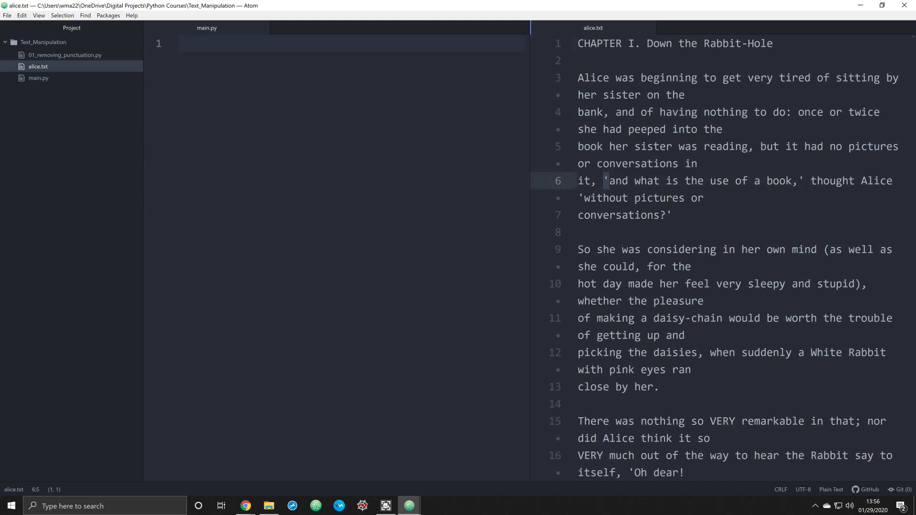
pyautogui.click(39, 77)
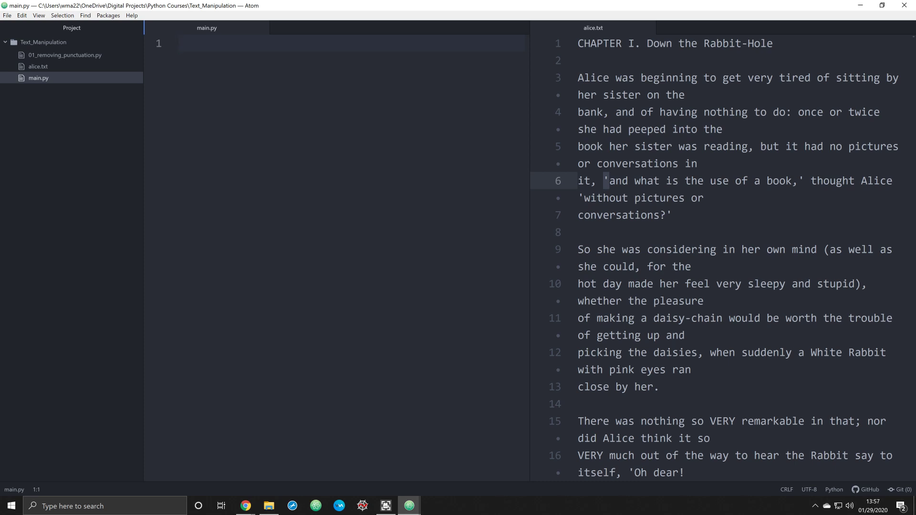
# Write import string and a with open("alice.txt", "r") as f: block header.
pyautogui.write('import string')
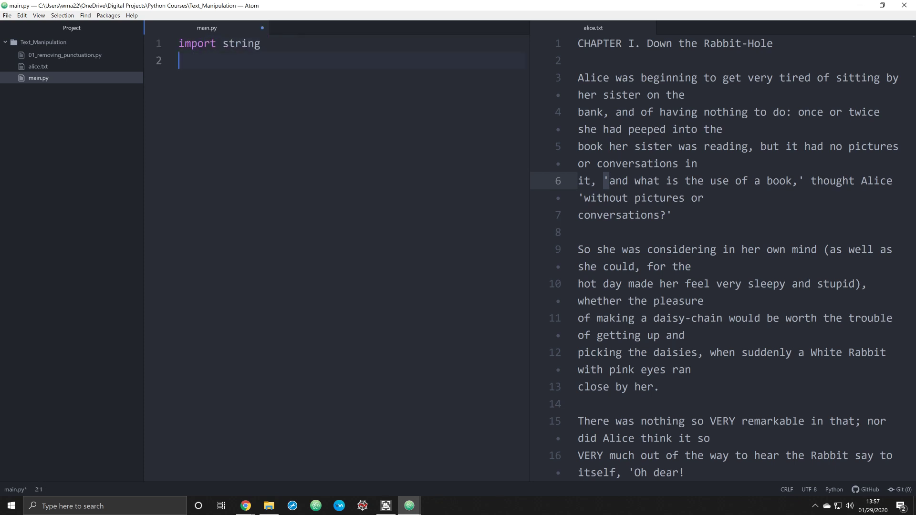
pyautogui.press('enter')
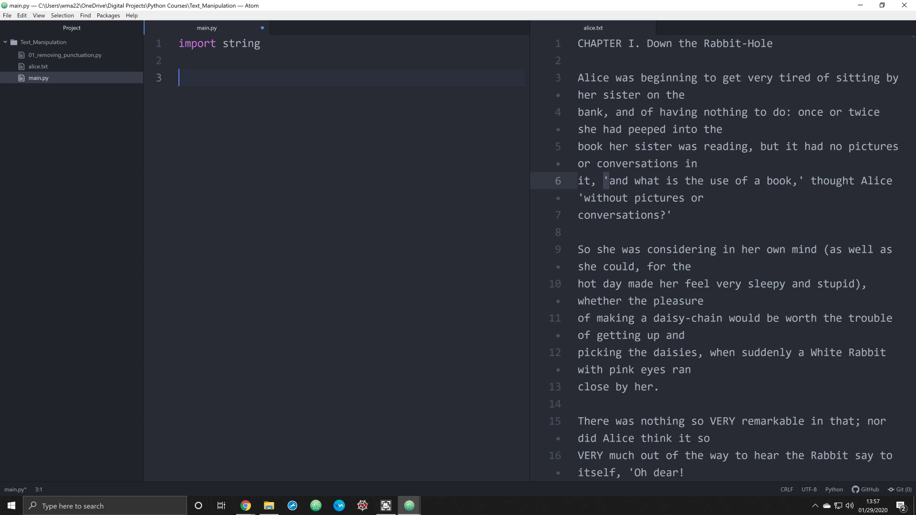
pyautogui.write('with')
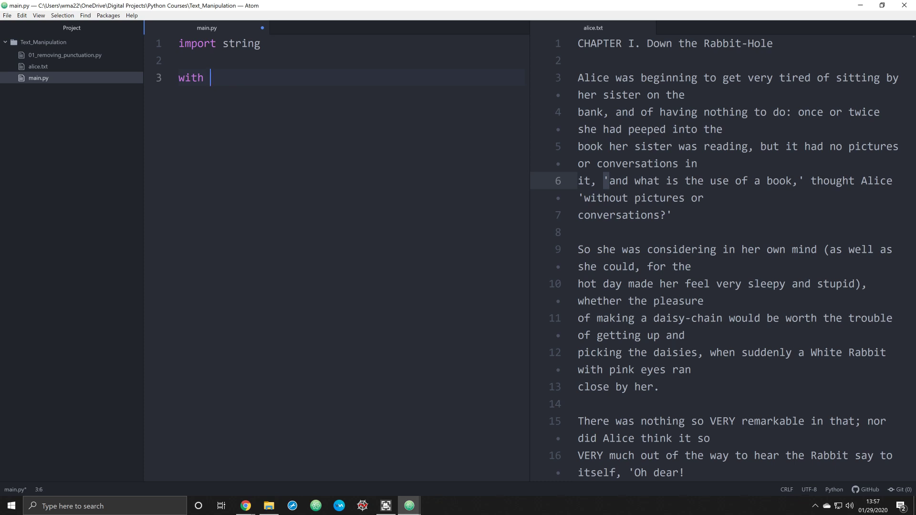
pyautogui.write('opea')
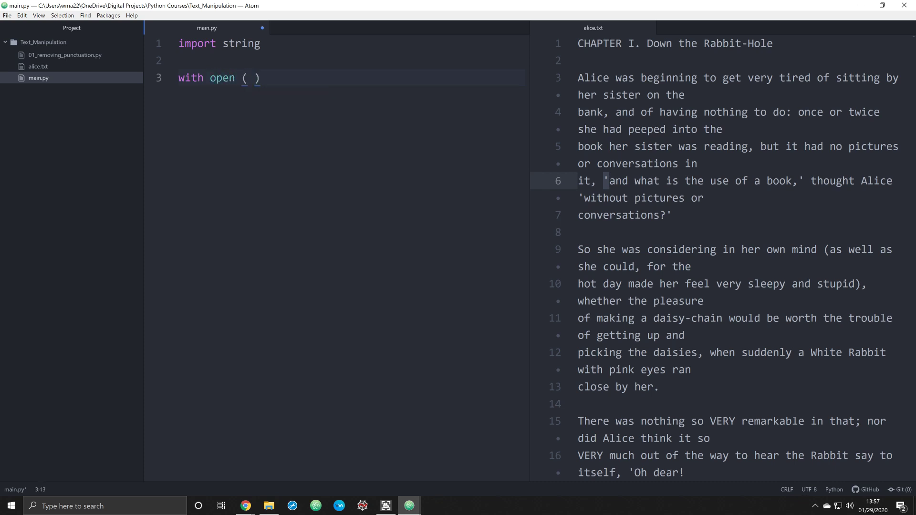
pyautogui.write('"alice.t')
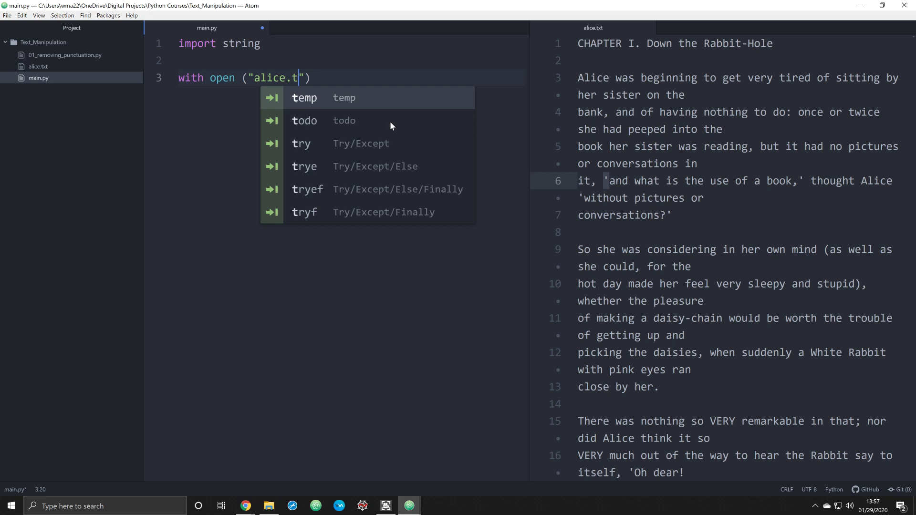
pyautogui.write('xt')
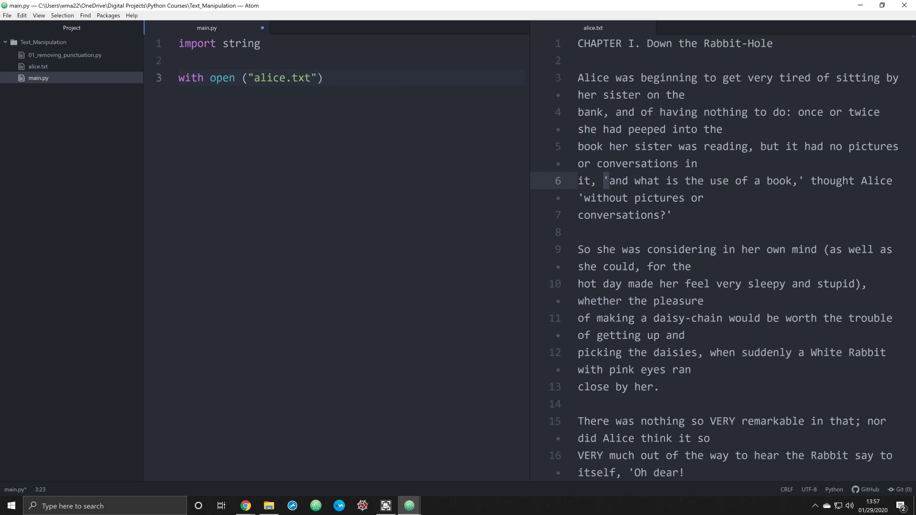
pyautogui.write(', ""')
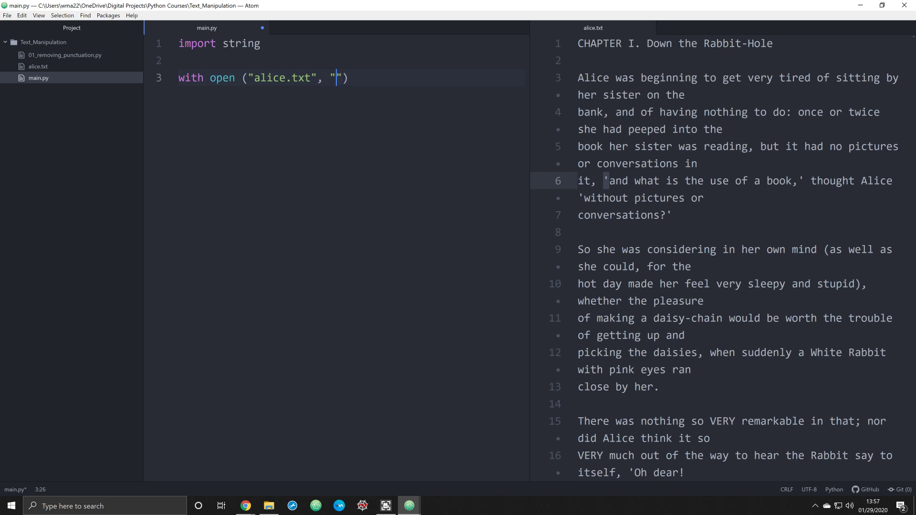
pyautogui.write('r')
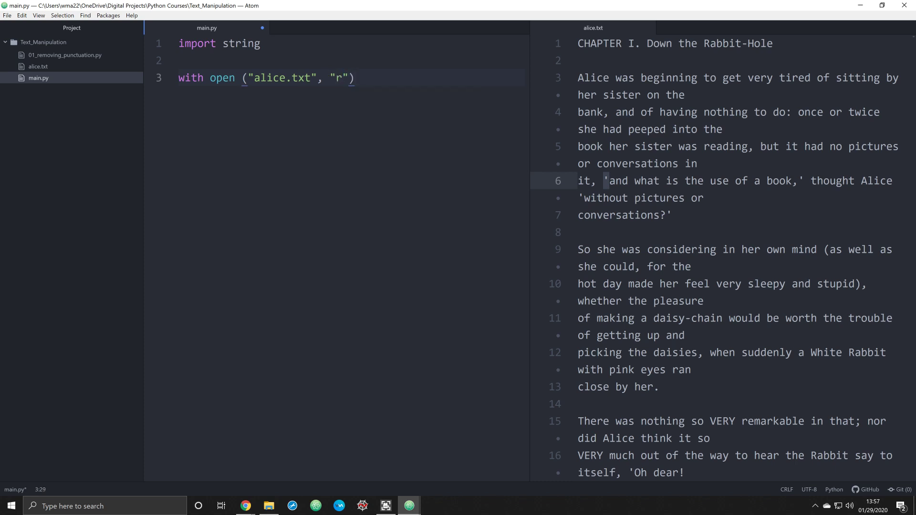
pyautogui.write('as f:')
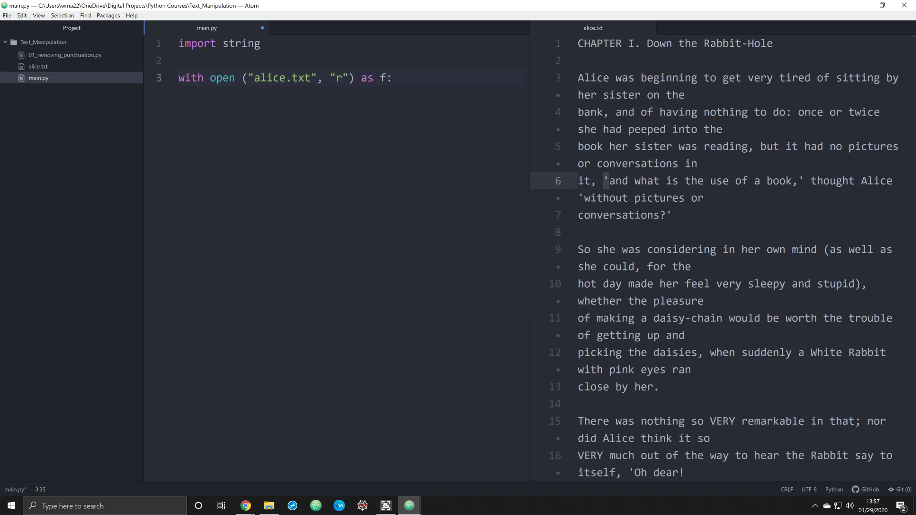
pyautogui.press('Enter')
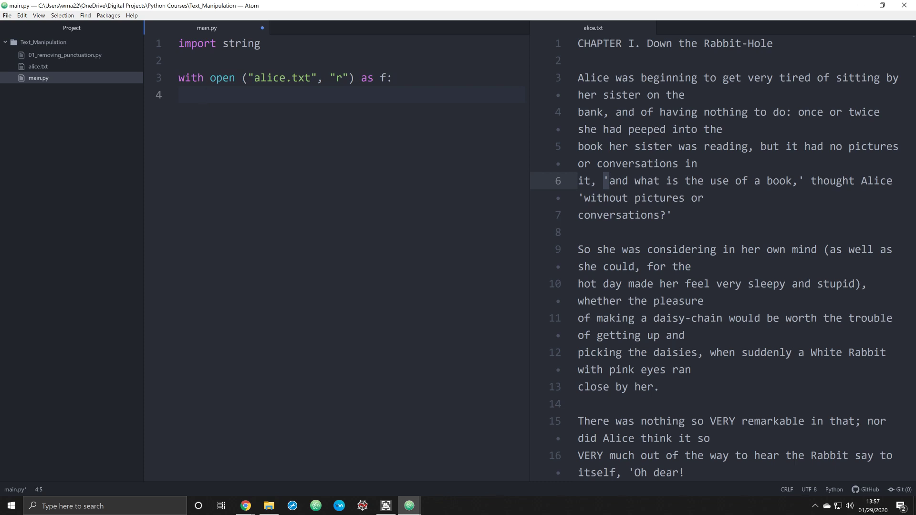
# Inside the block, read the file into text = f.read() and start a print( call.
pyautogui.write('text =')
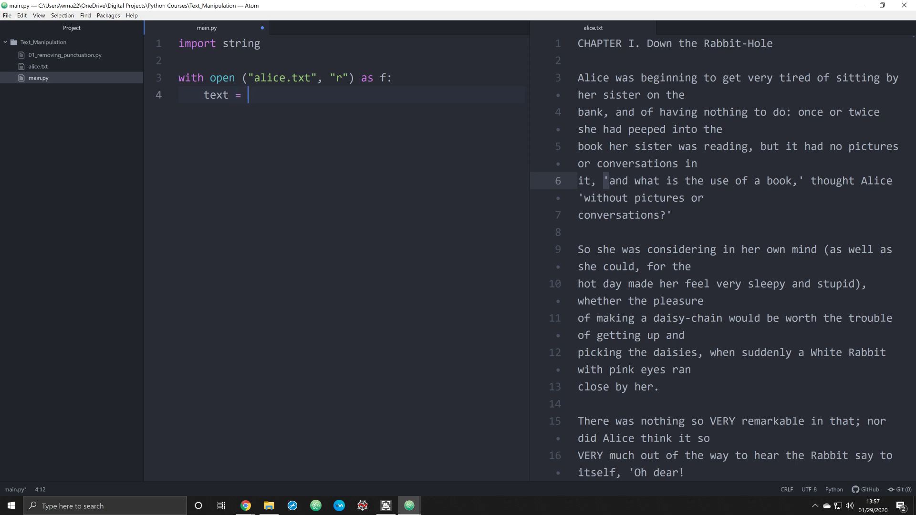
pyautogui.write('f.read()')
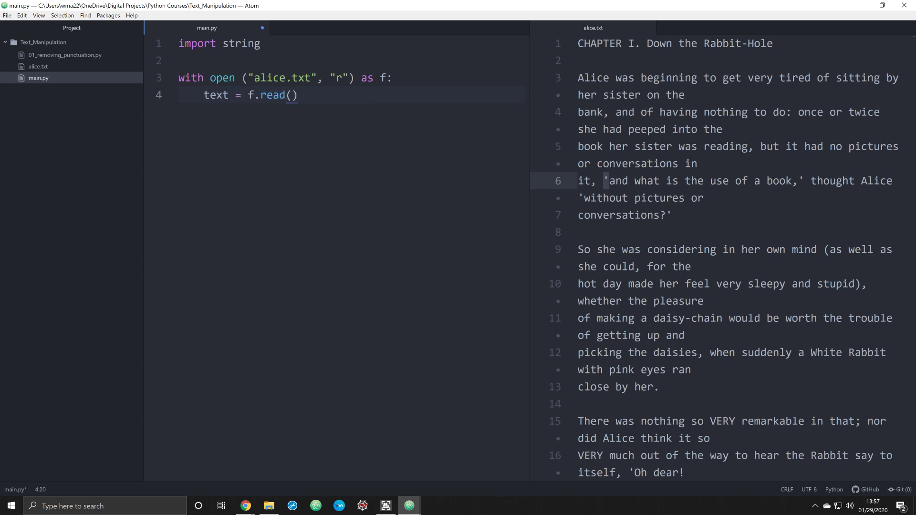
pyautogui.click(297, 95)
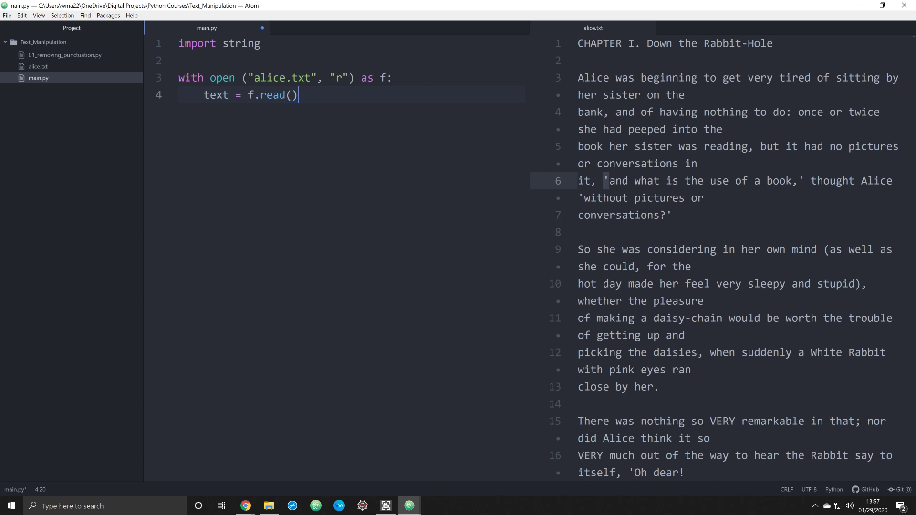
pyautogui.press('enter')
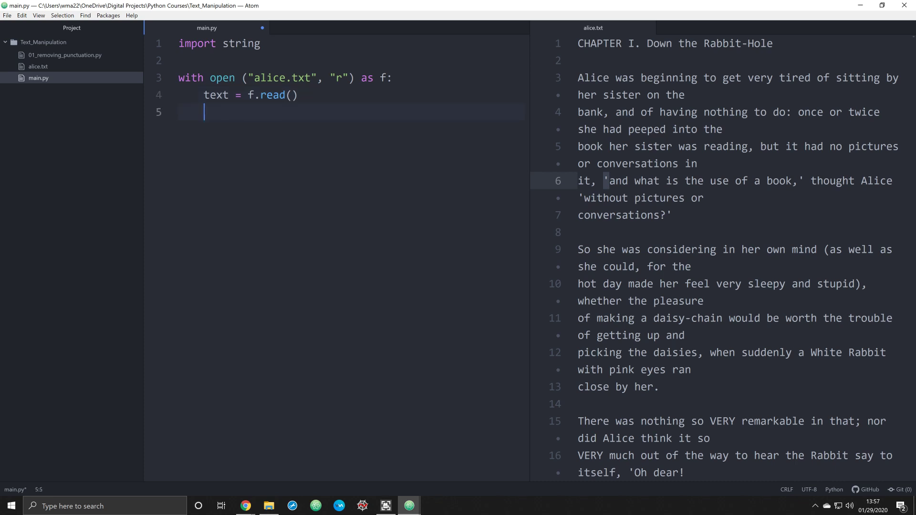
pyautogui.write('print')
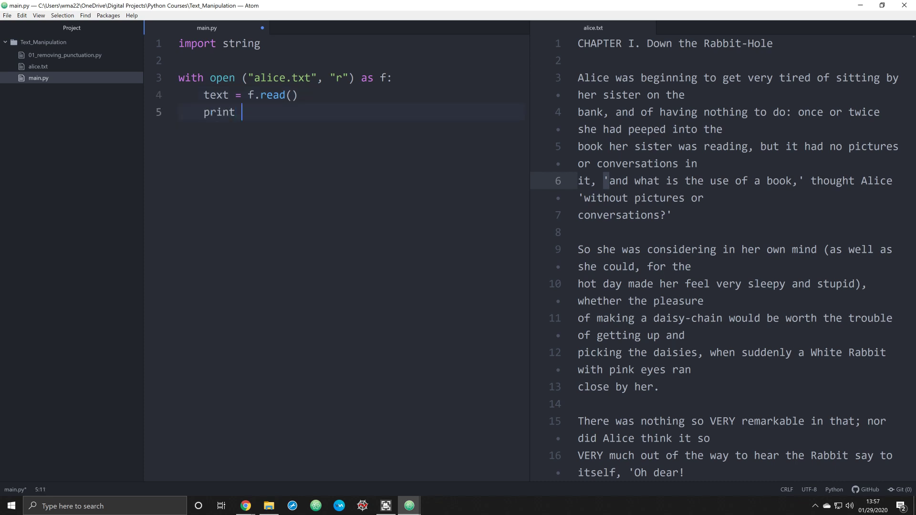
pyautogui.write('(')
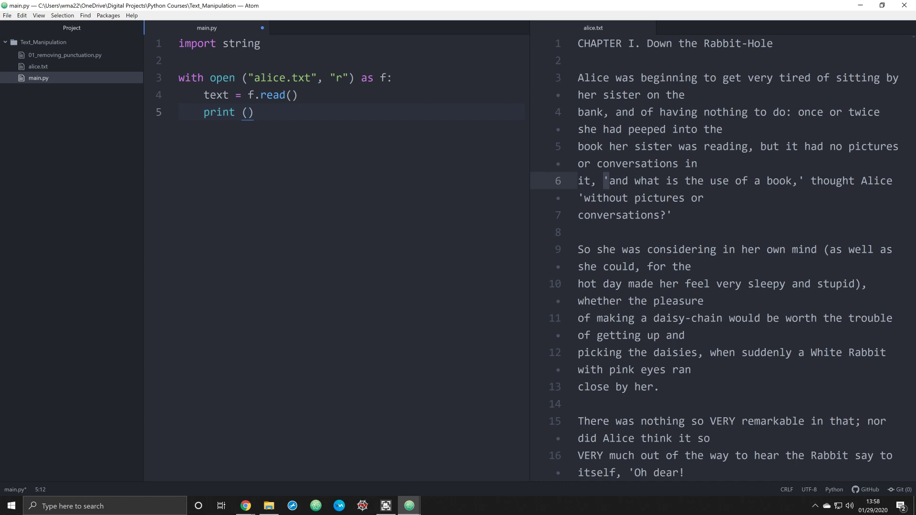
# Complete the call as print(text) to output the whole Alice story.
pyautogui.write('text')
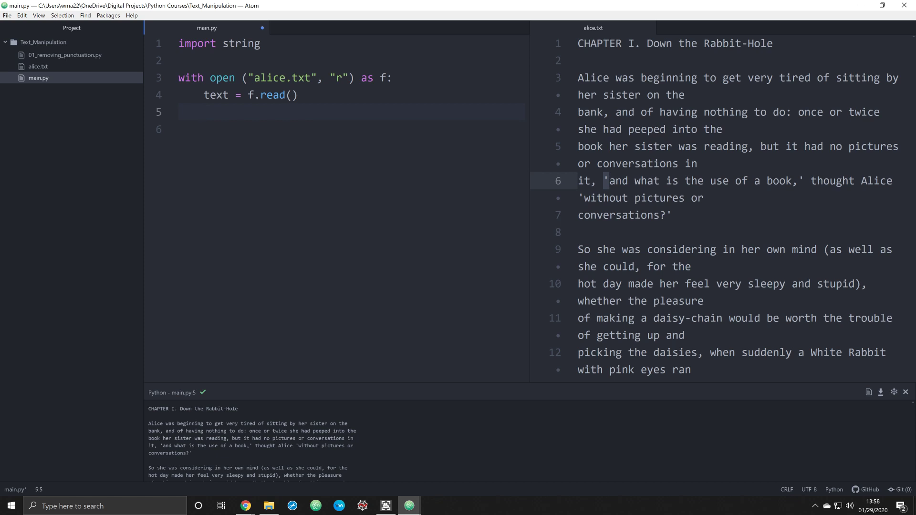
# Add words = text.split() to split the text into a word list.
pyautogui.write('words =')
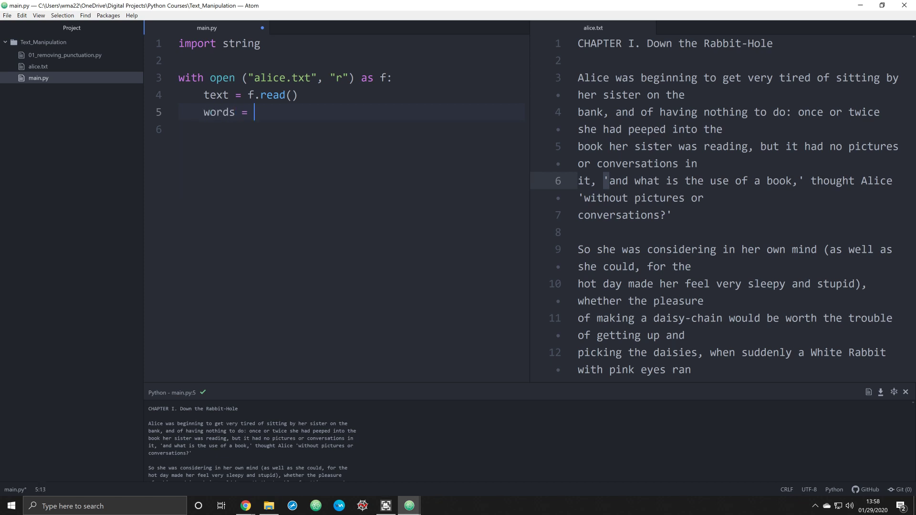
pyautogui.write('text.split')
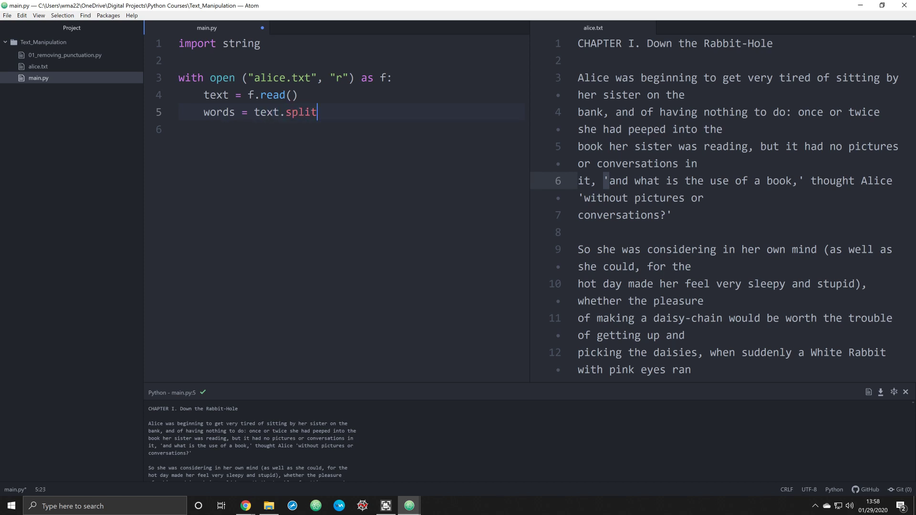
pyautogui.write('()')
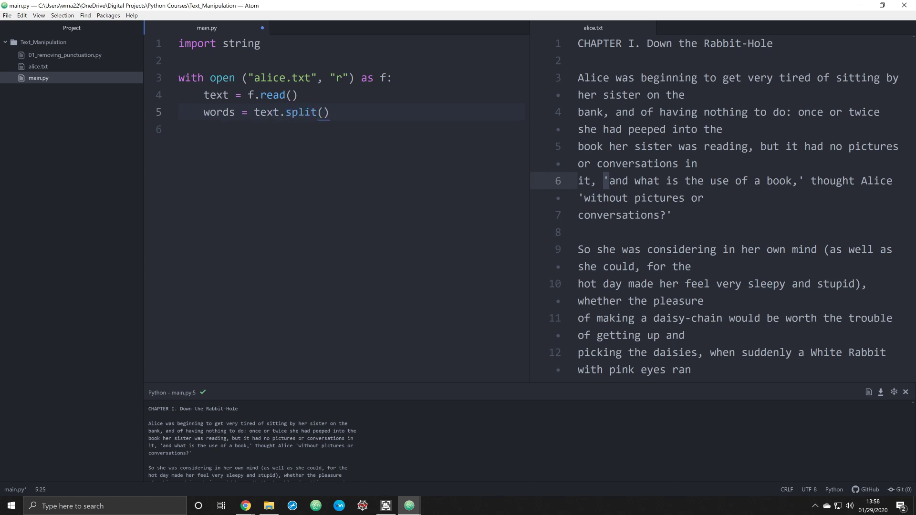
pyautogui.click(331, 112)
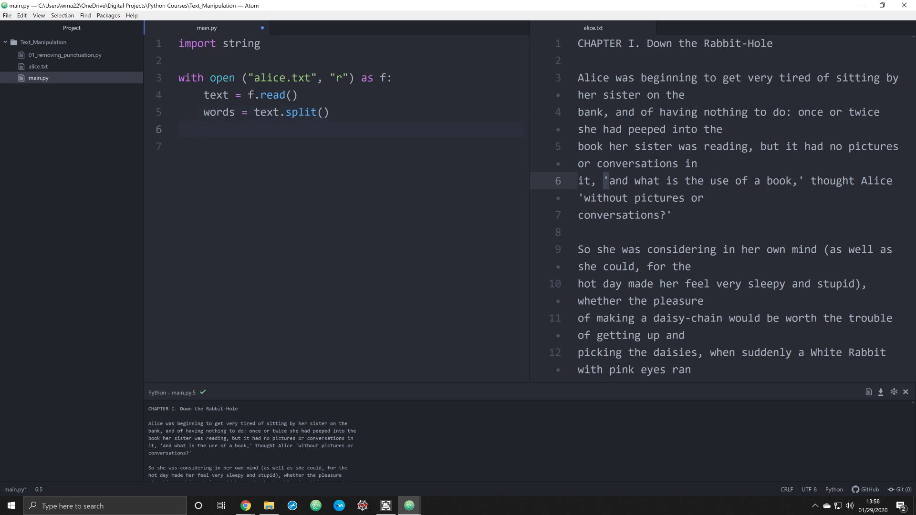
# Write table = str.maketrans("", "", string.punctuation) on the next line.
pyautogui.write('tab')
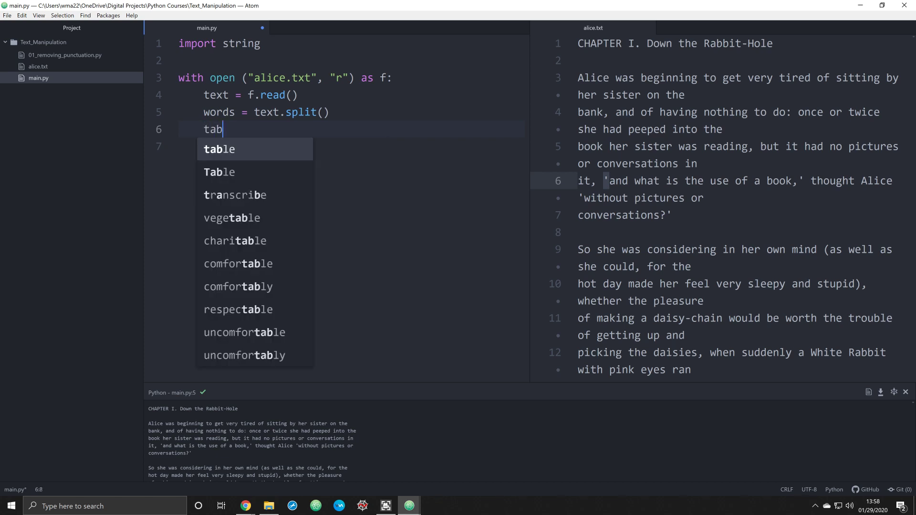
pyautogui.press('Tab')
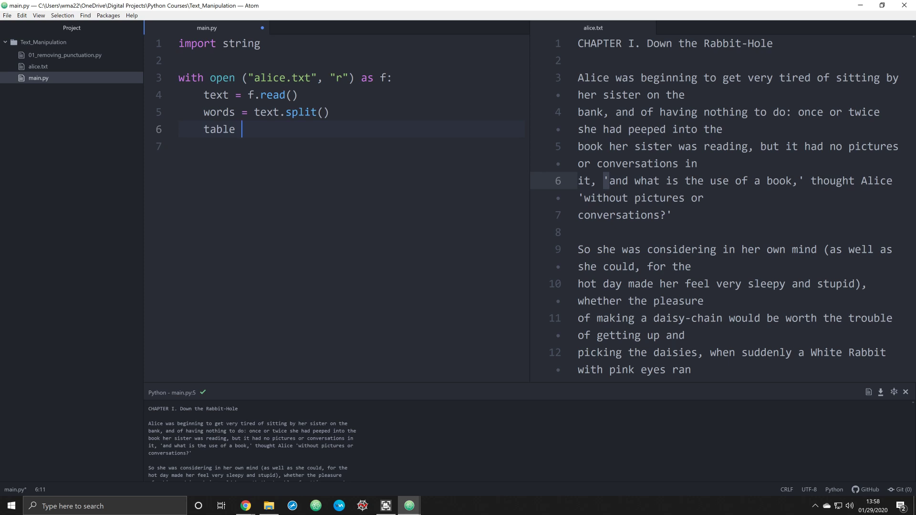
pyautogui.write('= str')
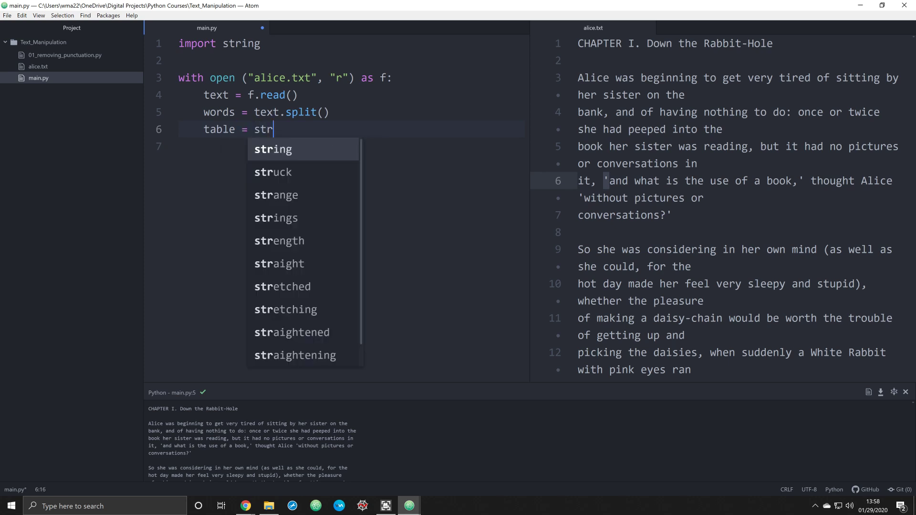
pyautogui.write('.maketrans')
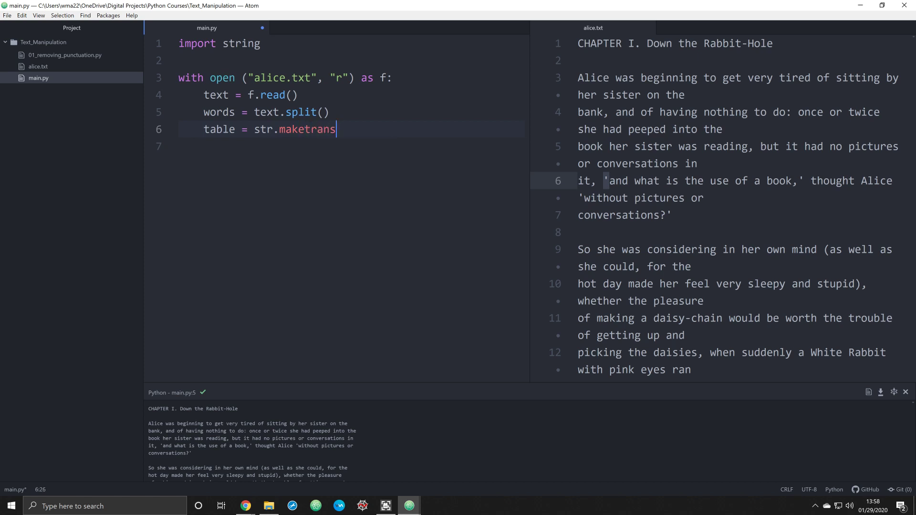
pyautogui.write('()')
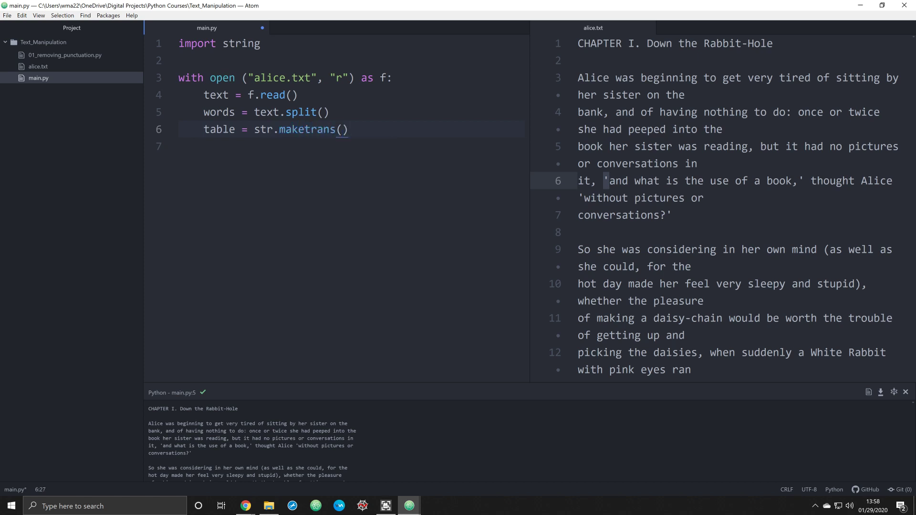
pyautogui.write('""')
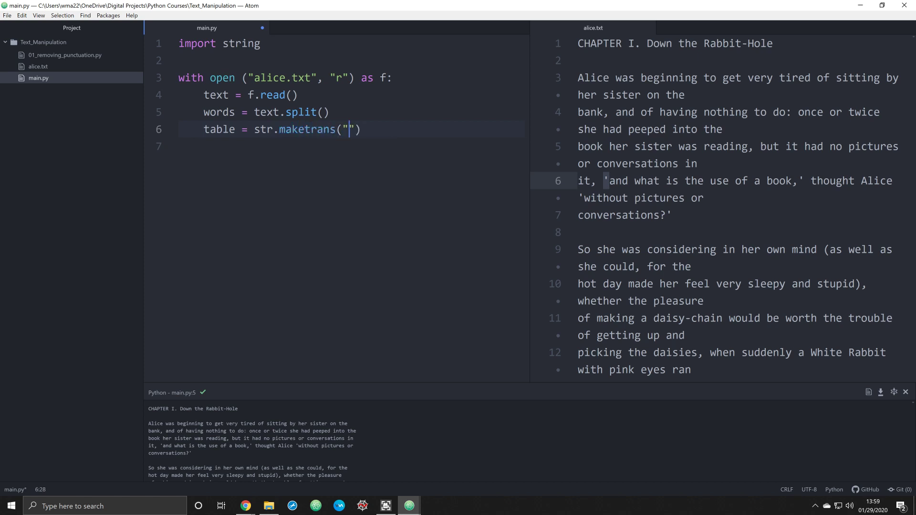
pyautogui.write('"')
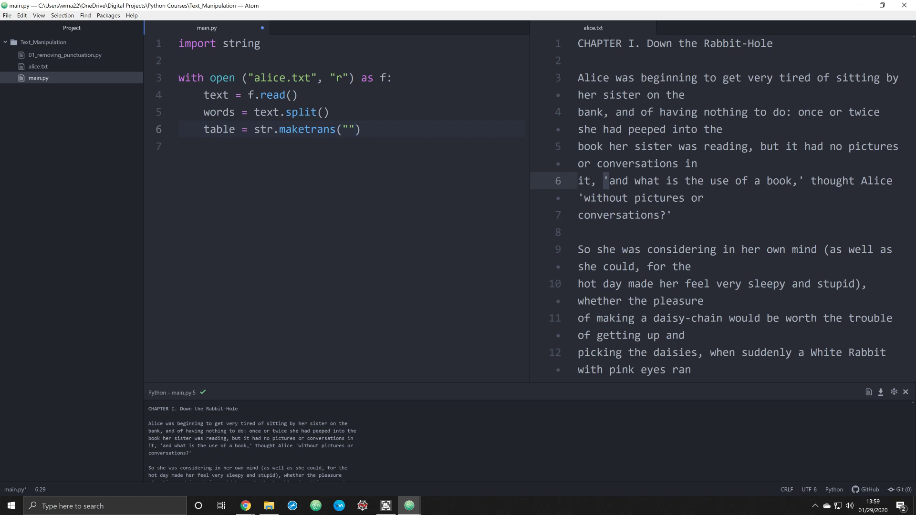
pyautogui.write(', ""')
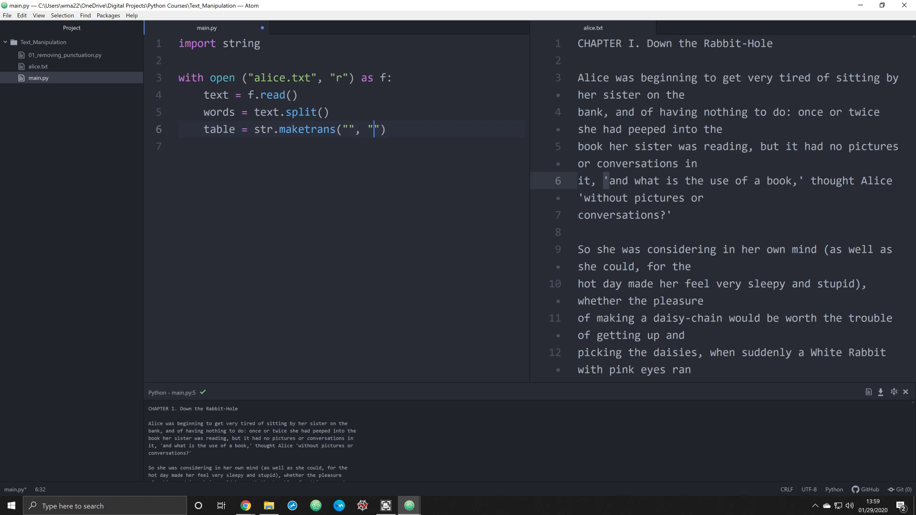
pyautogui.write(',')
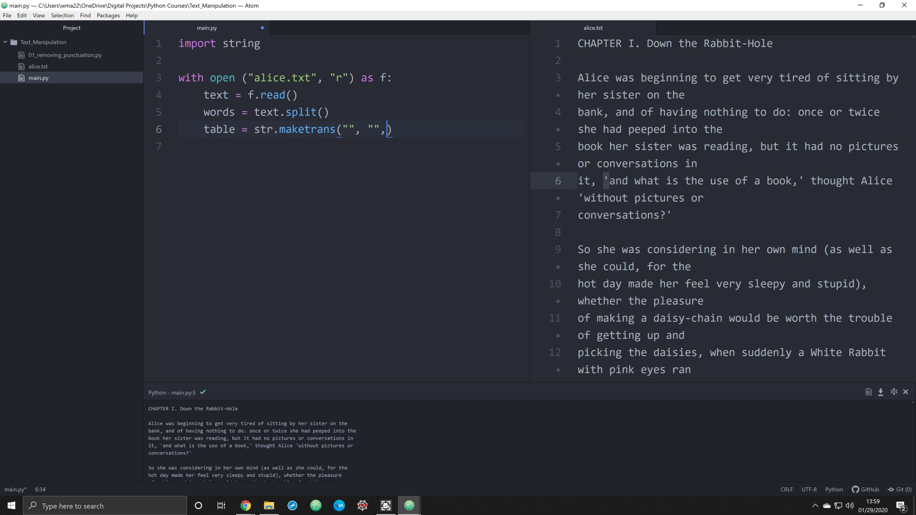
pyautogui.write('string')
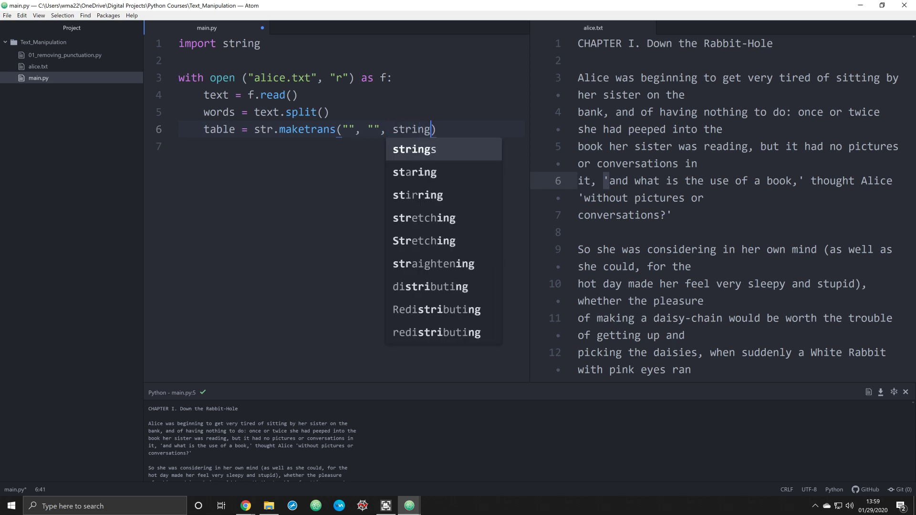
pyautogui.write('.punctu')
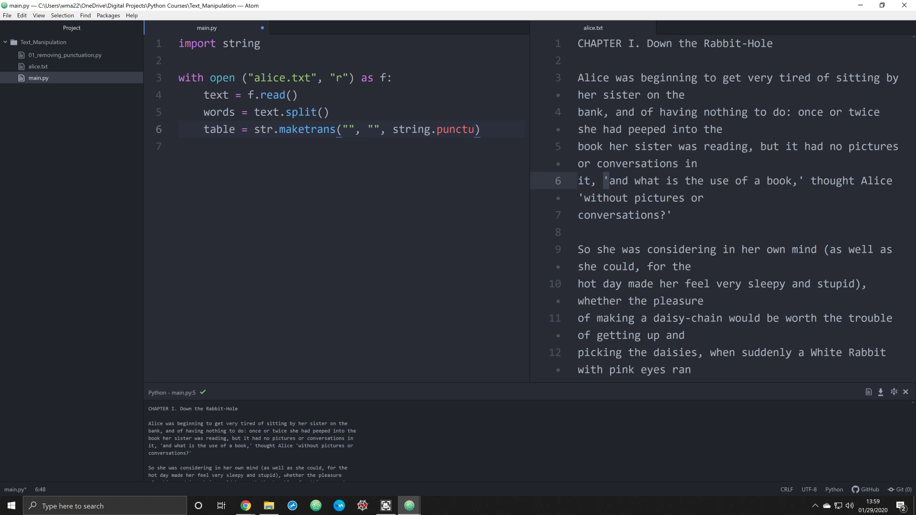
pyautogui.write('ation')
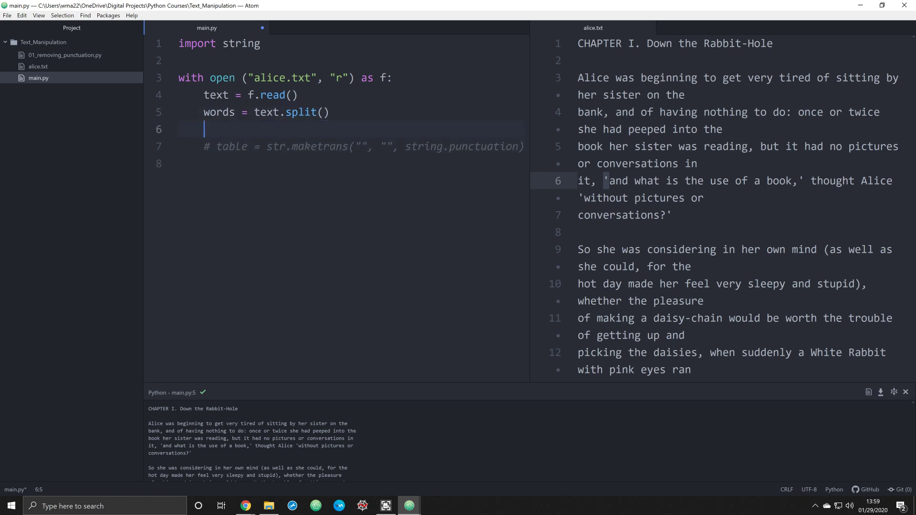
# Type print(string.punctuation) to list the punctuation characters.
pyautogui.write('print (s')
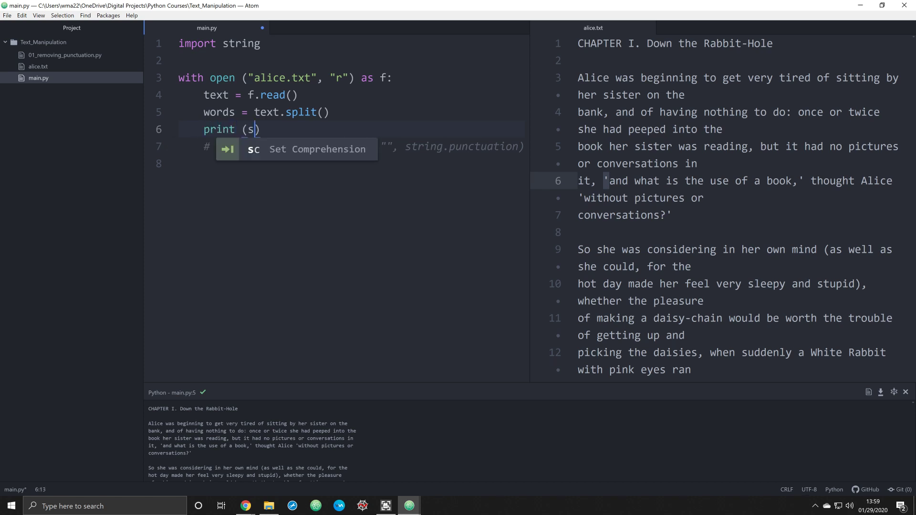
pyautogui.write('tring.punctuation')
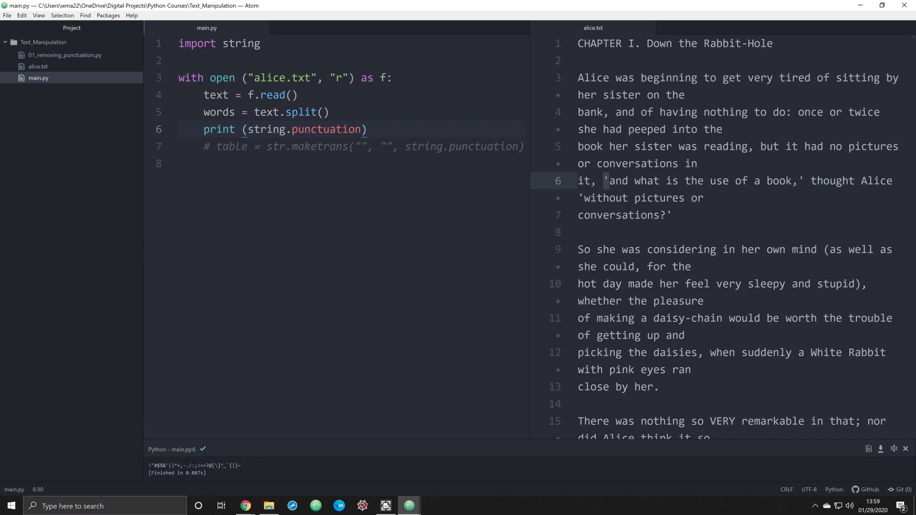
pyautogui.moveTo(187, 456)
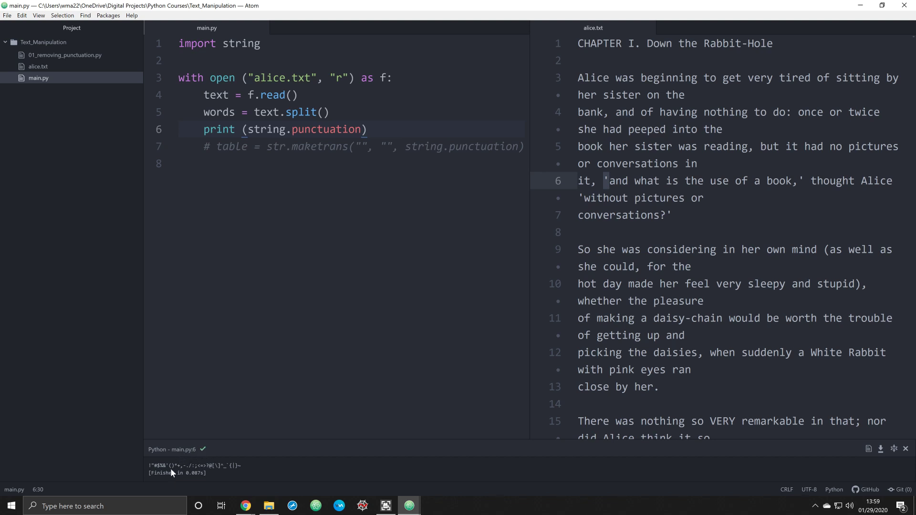
pyautogui.moveTo(172, 472)
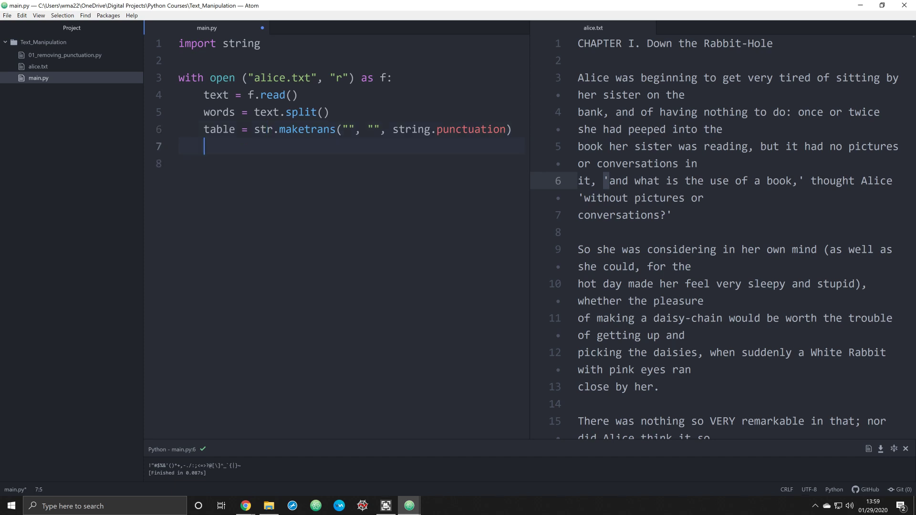
# Write stripped = [w.translate(table) for w in words], skipping autocomplete suggestions.
pyautogui.write('stripped')
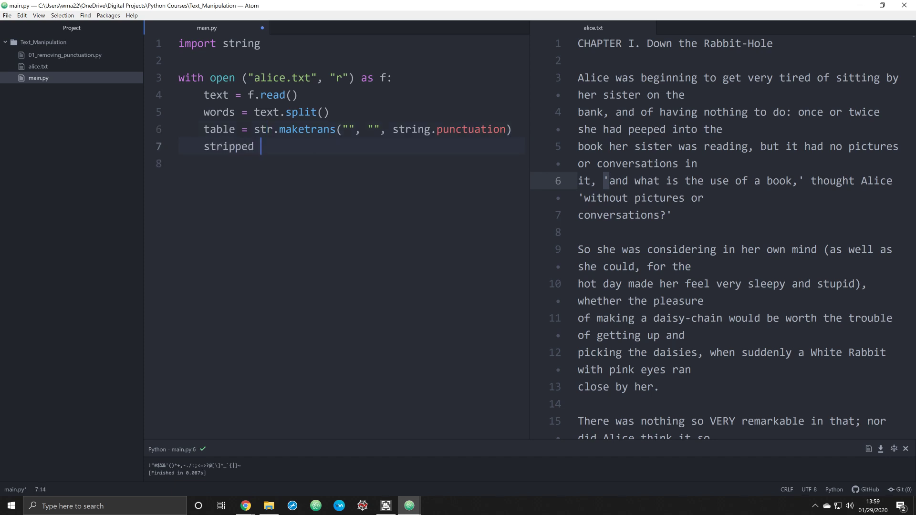
pyautogui.write('=')
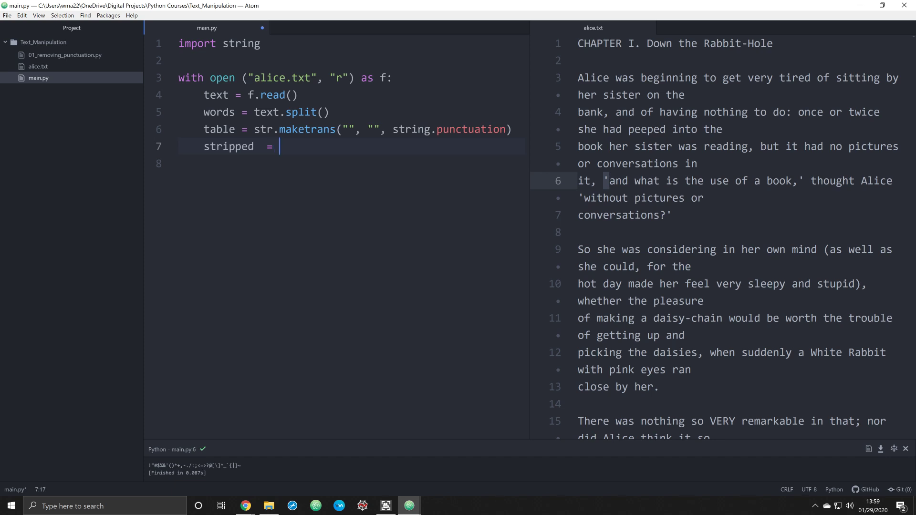
pyautogui.write('[]')
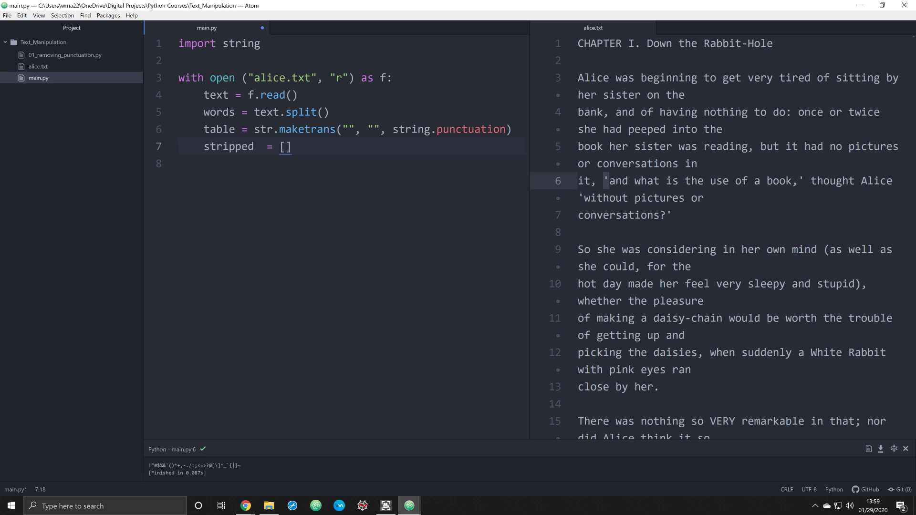
pyautogui.write('w.translate()')
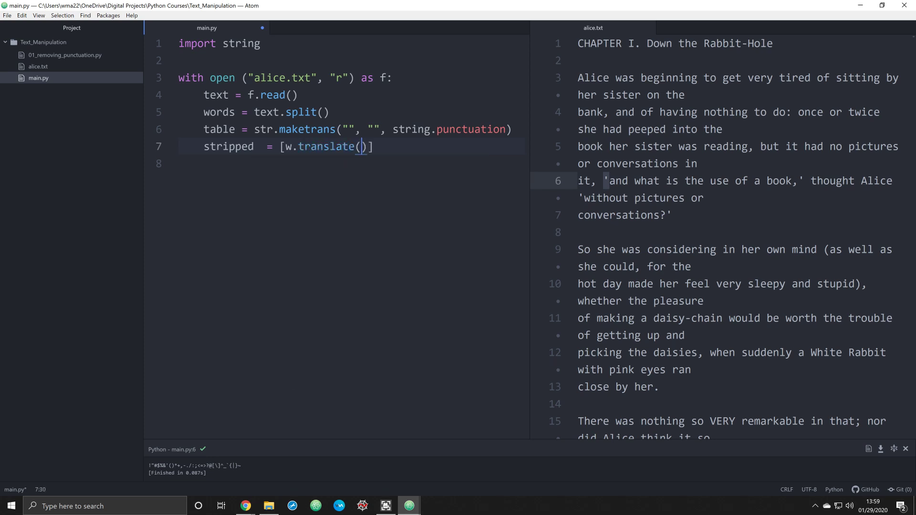
pyautogui.write('table')
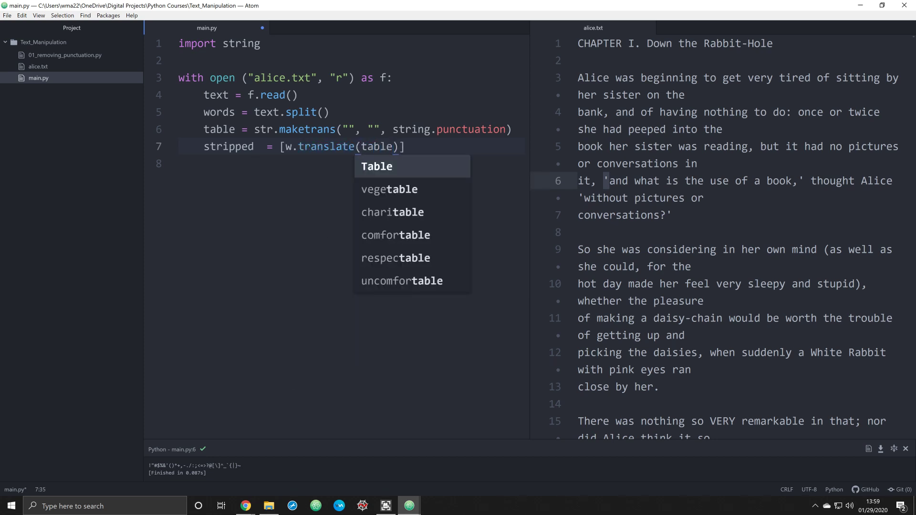
pyautogui.press('Escape')
pyautogui.write(' for w')
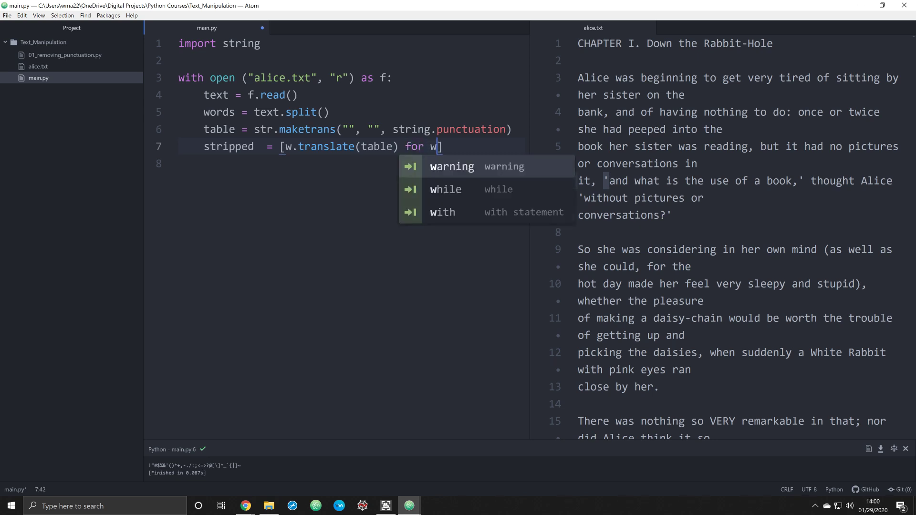
pyautogui.write('in words]')
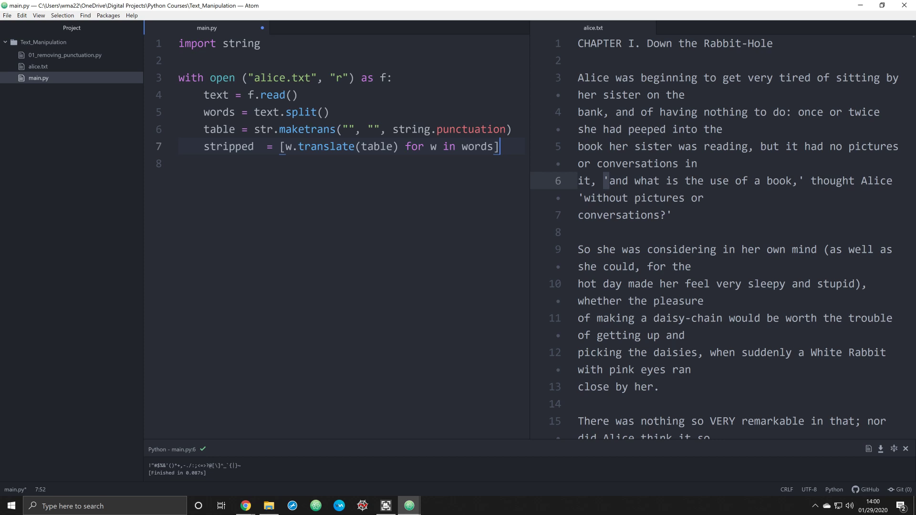
pyautogui.click(298, 112)
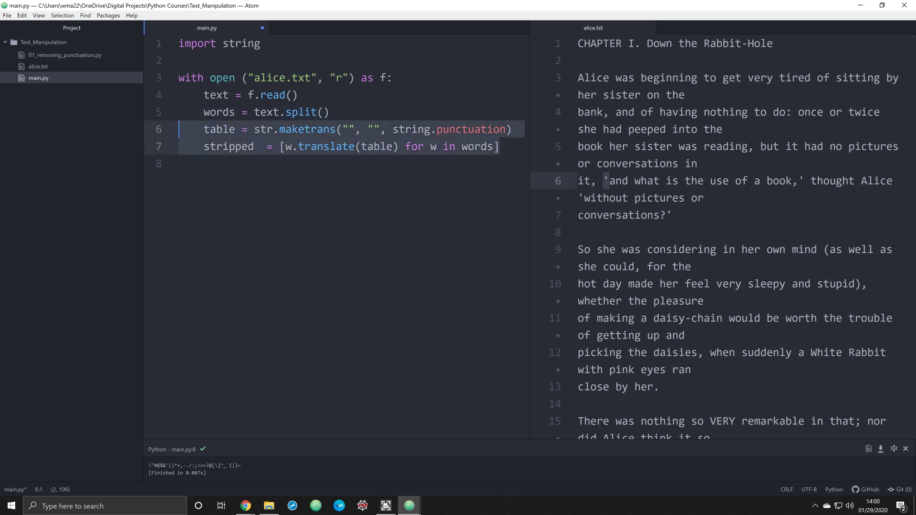
# Comment out the table and stripped lines and add print(words).
pyautogui.press('ctrl+/')
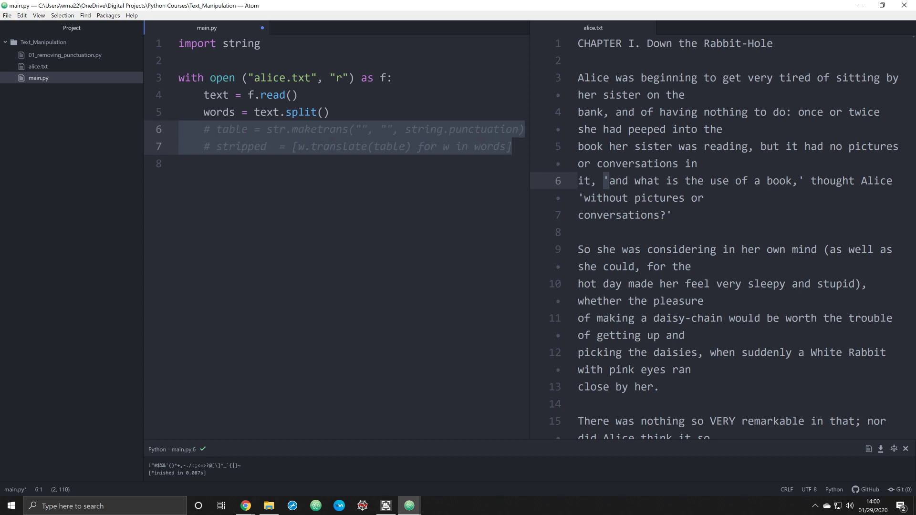
pyautogui.write('print ()')
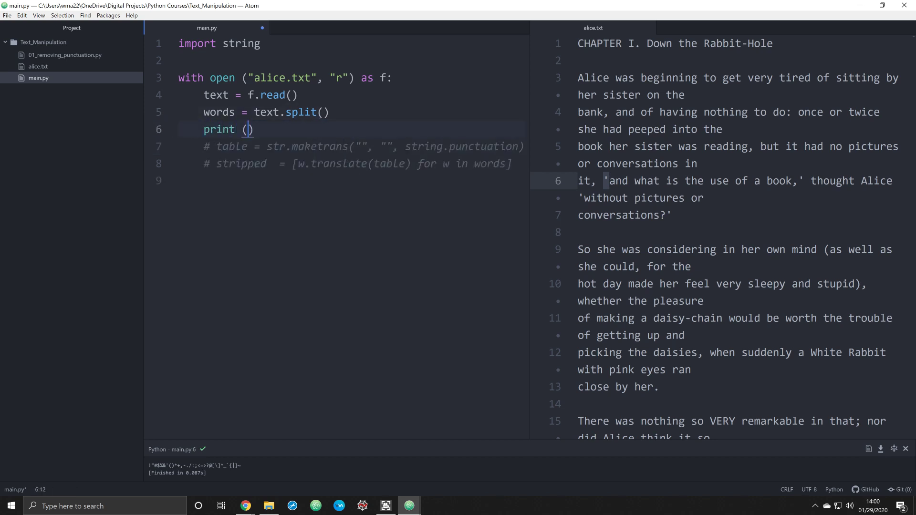
pyautogui.write('words')
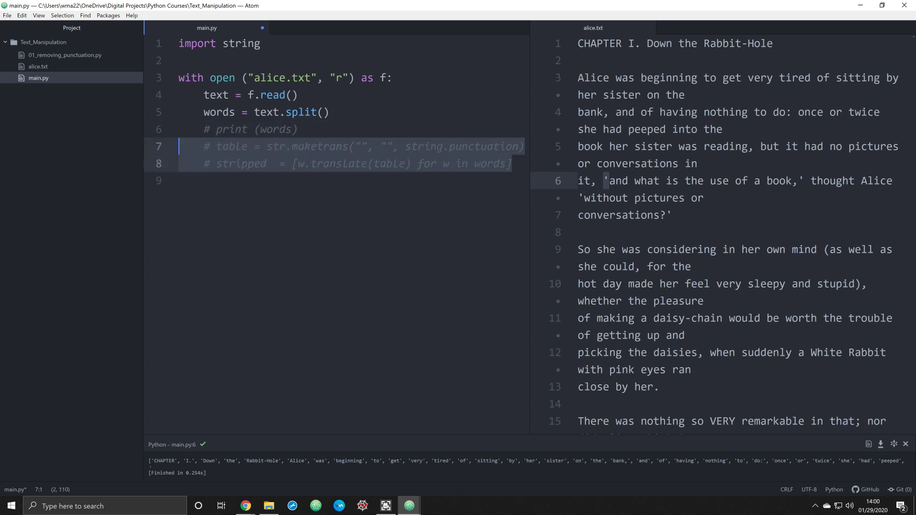
# Print the stripped words and run, then try print(len(stripped)) for the word count.
pyautogui.write('print')
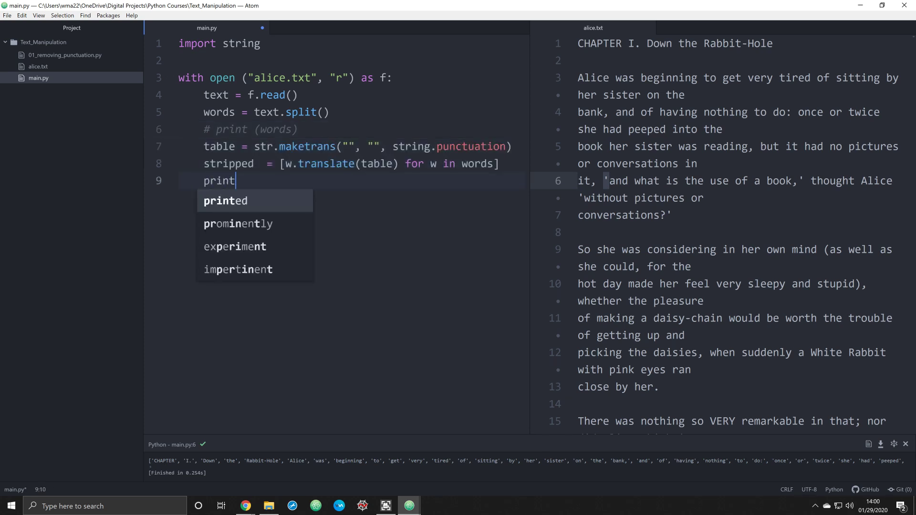
pyautogui.write('(stripped)')
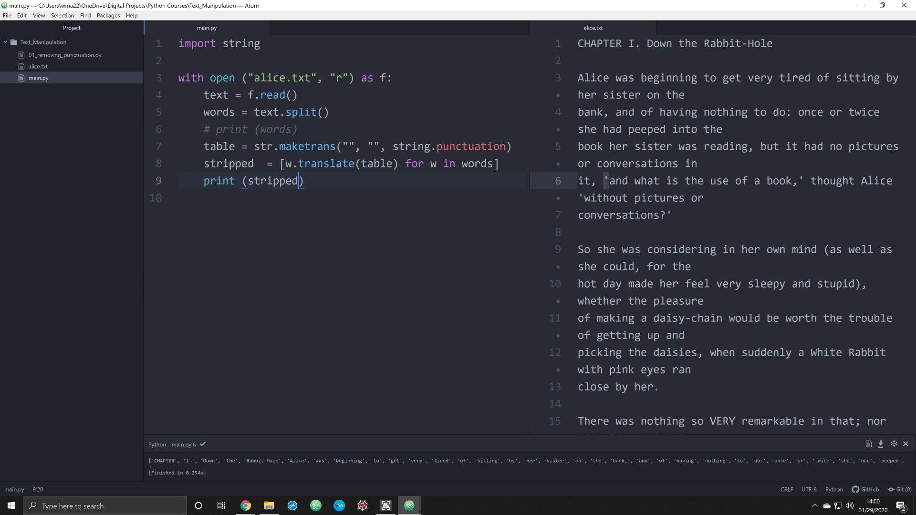
pyautogui.press('enter')
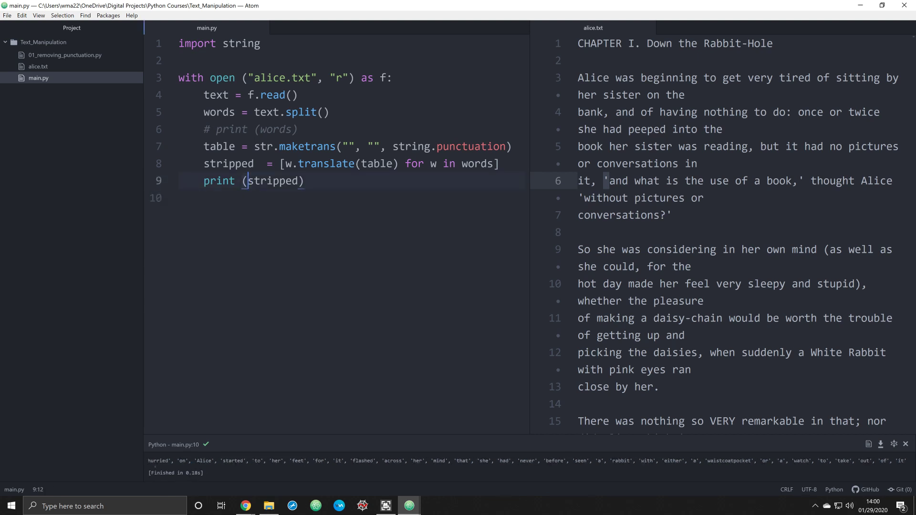
pyautogui.write('len(')
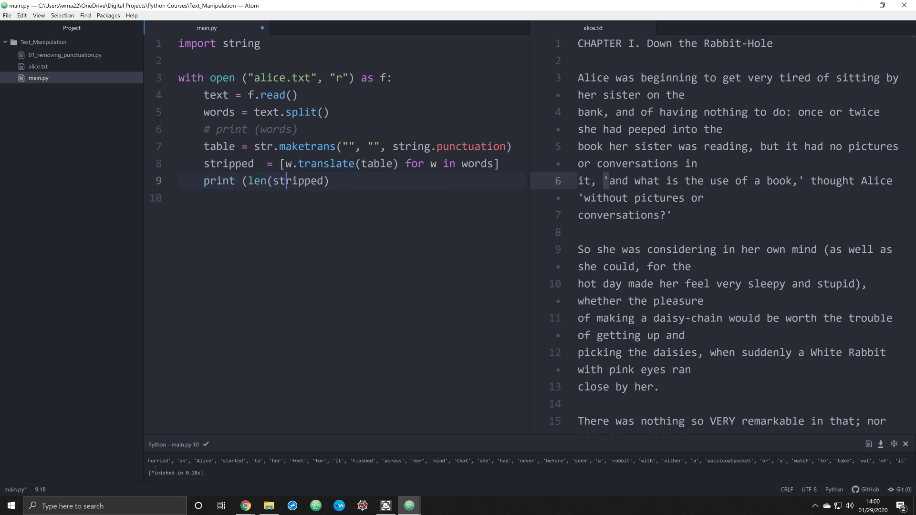
pyautogui.write(')')
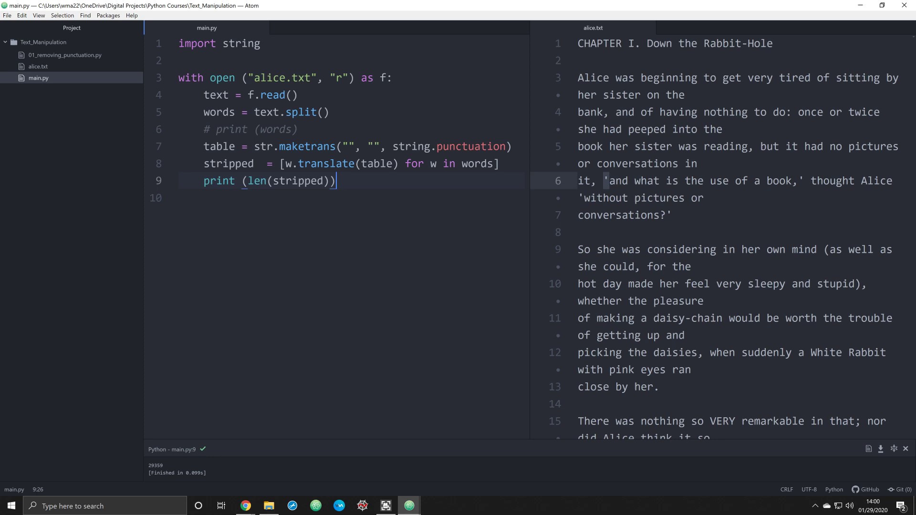
pyautogui.press('Backspace')
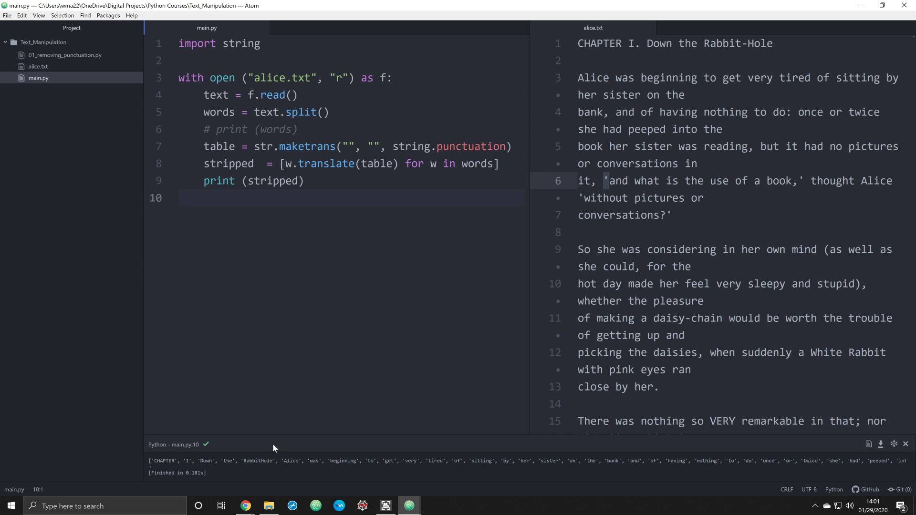
# Add assembled = " ".join(stripped) and print(assembled) on lines 10–11.
pyautogui.click(180, 197)
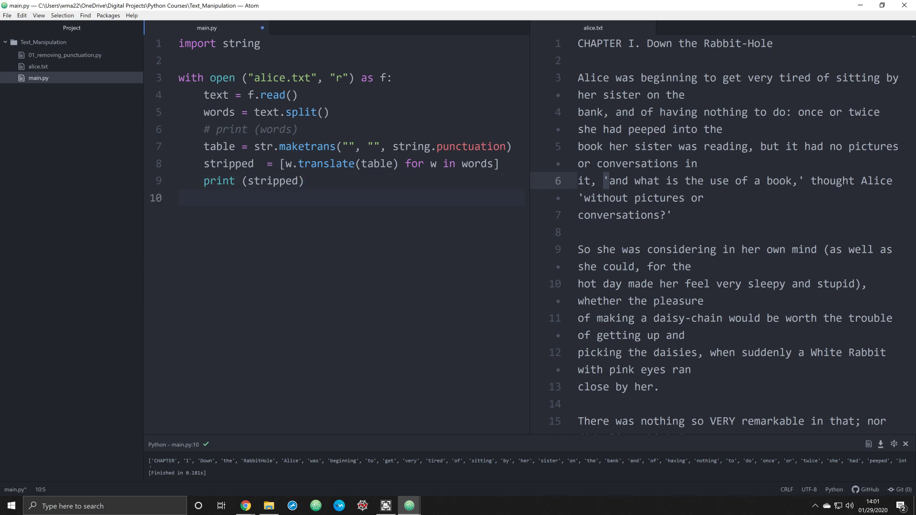
pyautogui.write('" ".')
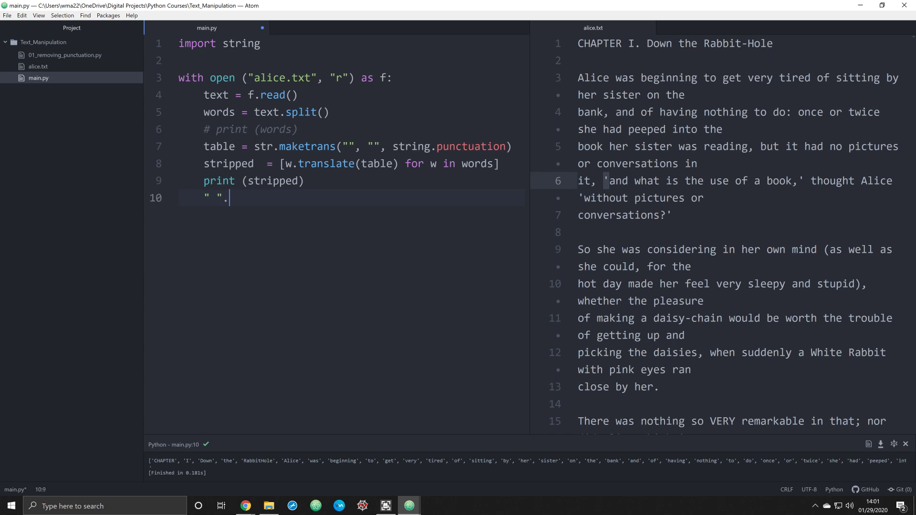
pyautogui.write('join(strippeds)')
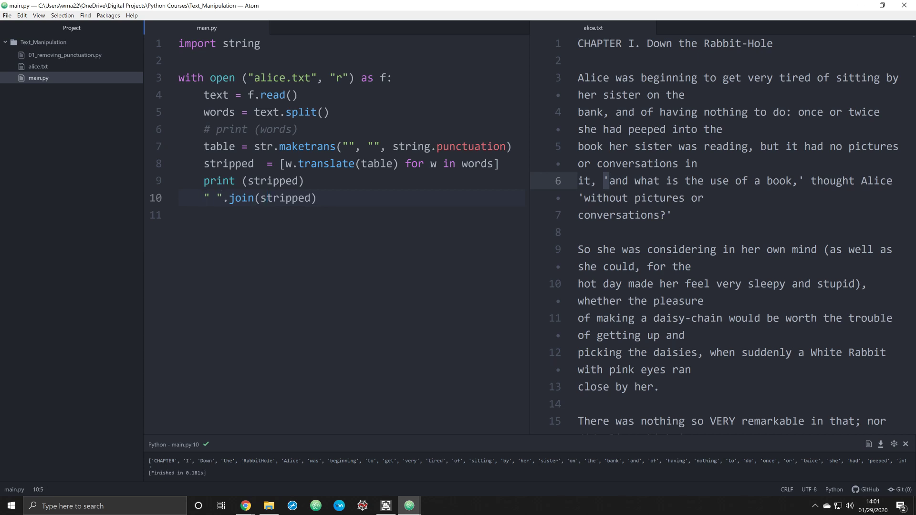
pyautogui.write('assembled =')
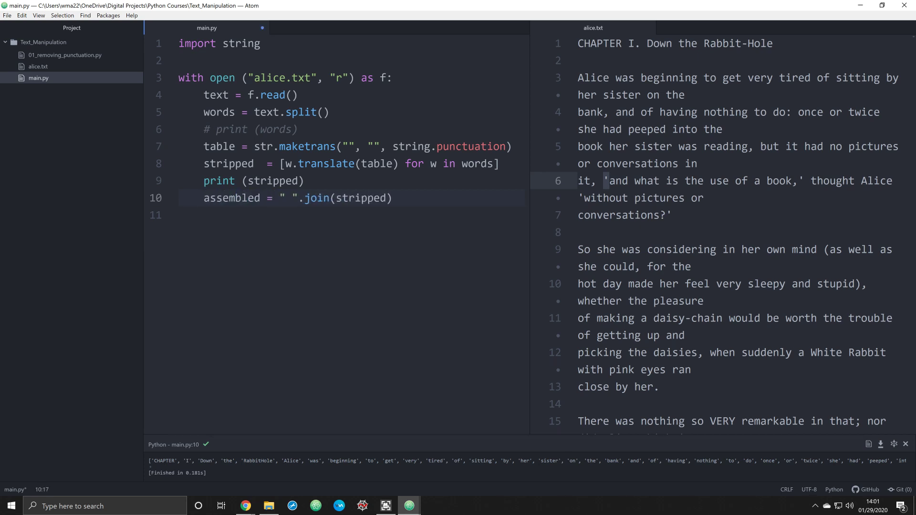
pyautogui.write('print')
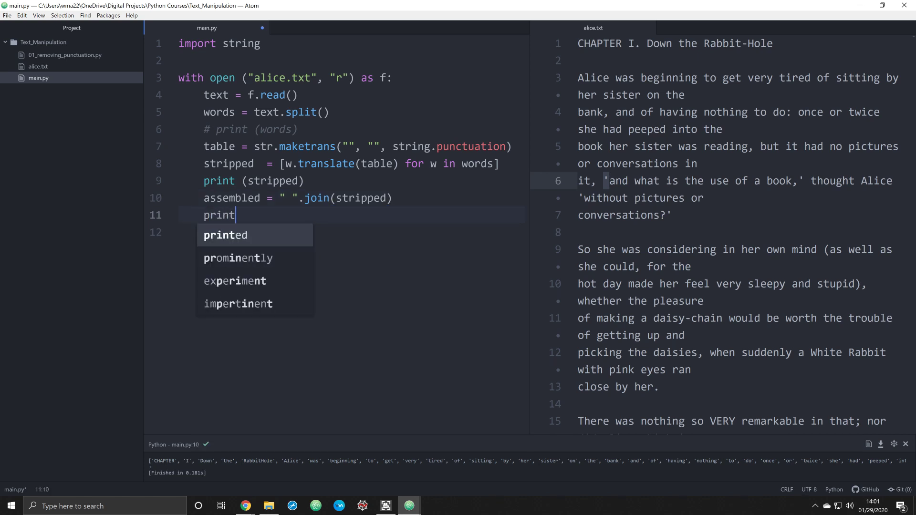
pyautogui.write('(assembled)')
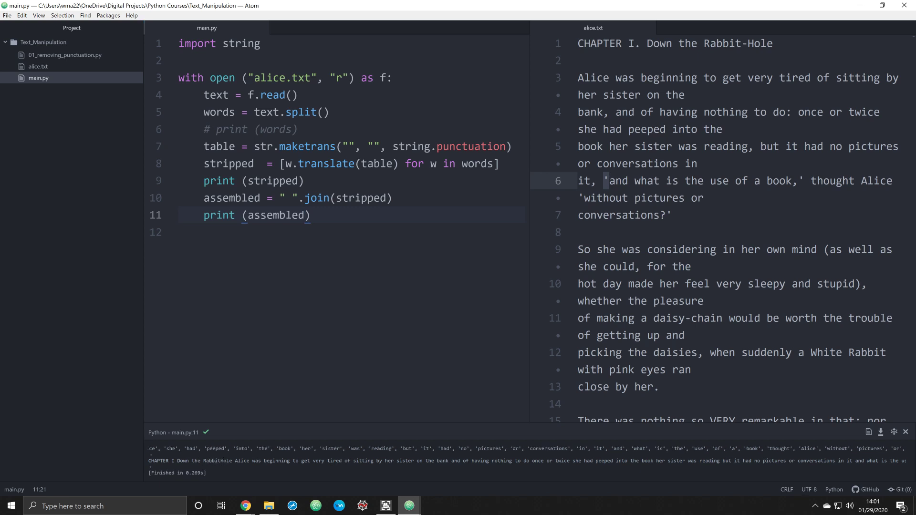
pyautogui.moveTo(267, 445)
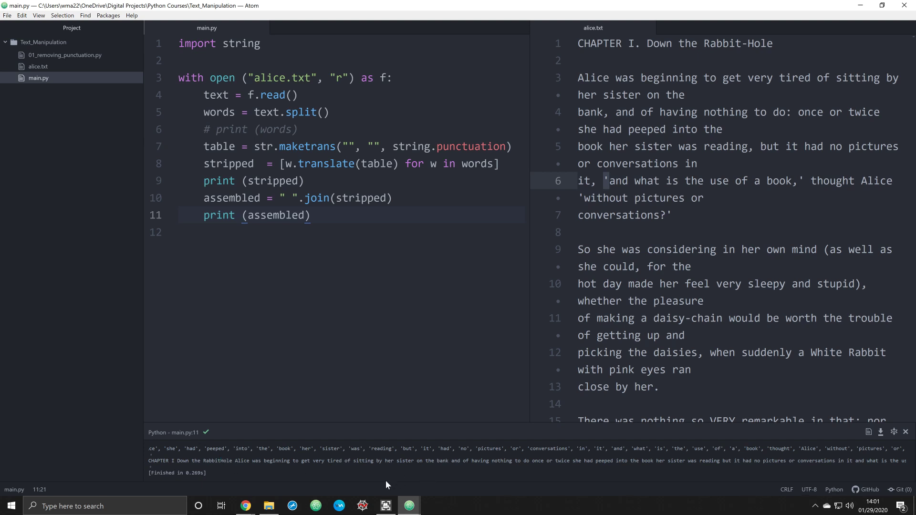
pyautogui.moveTo(230, 479)
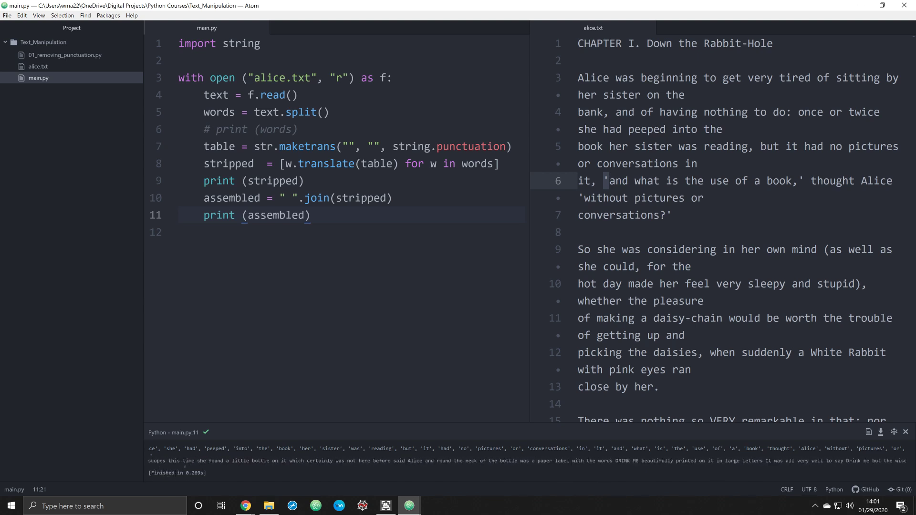
pyautogui.click(181, 60)
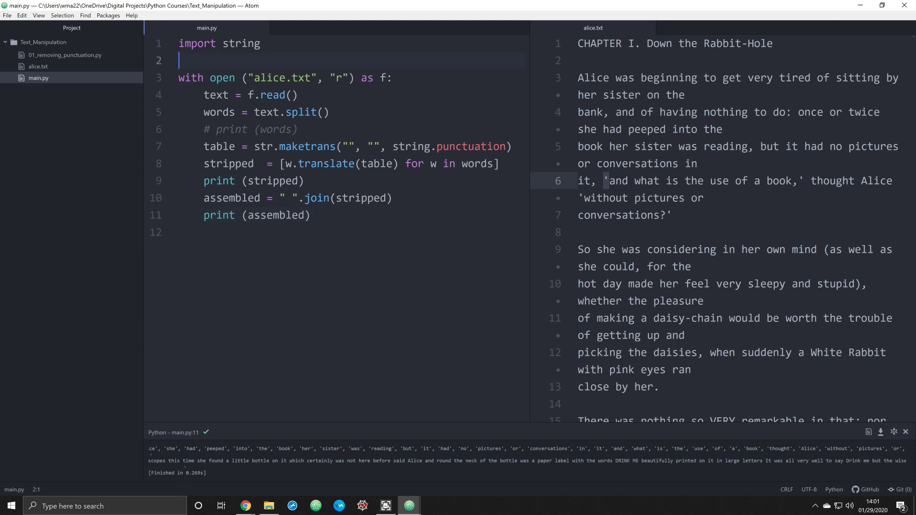